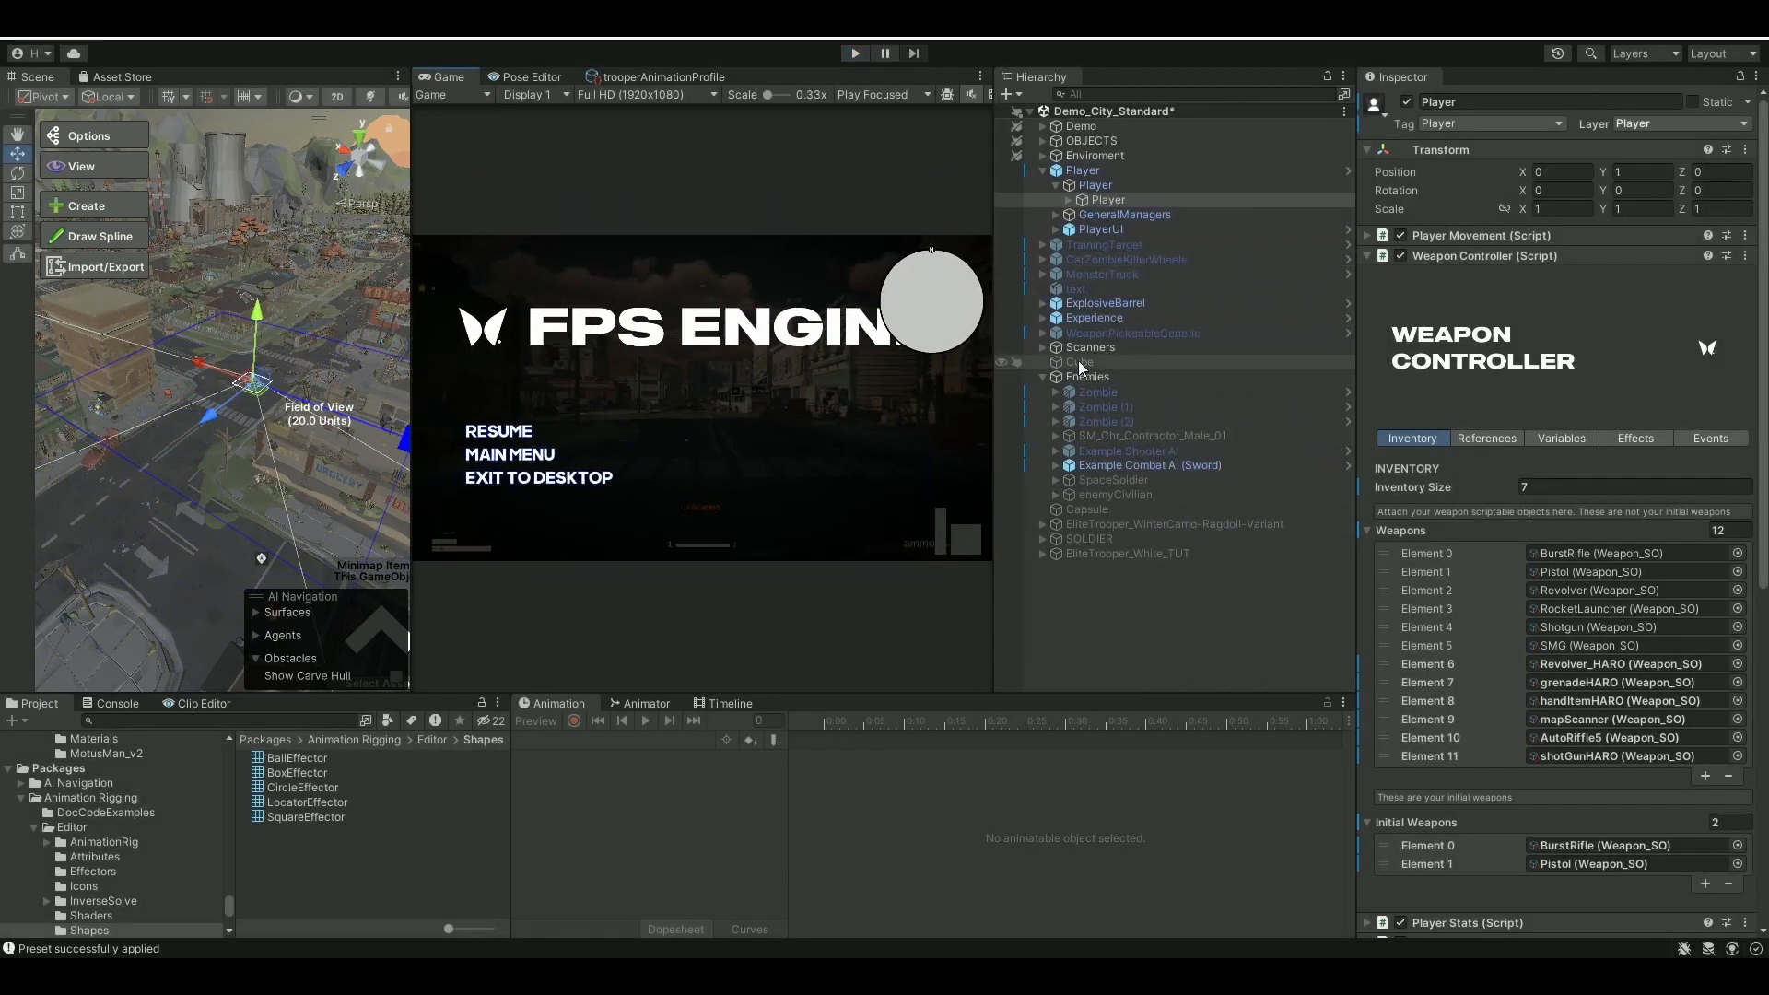
# Step: Select Example Combat AI (Sword) and expand its Emerald Combat component to see Combat Actions
pyautogui.click(1149, 464)
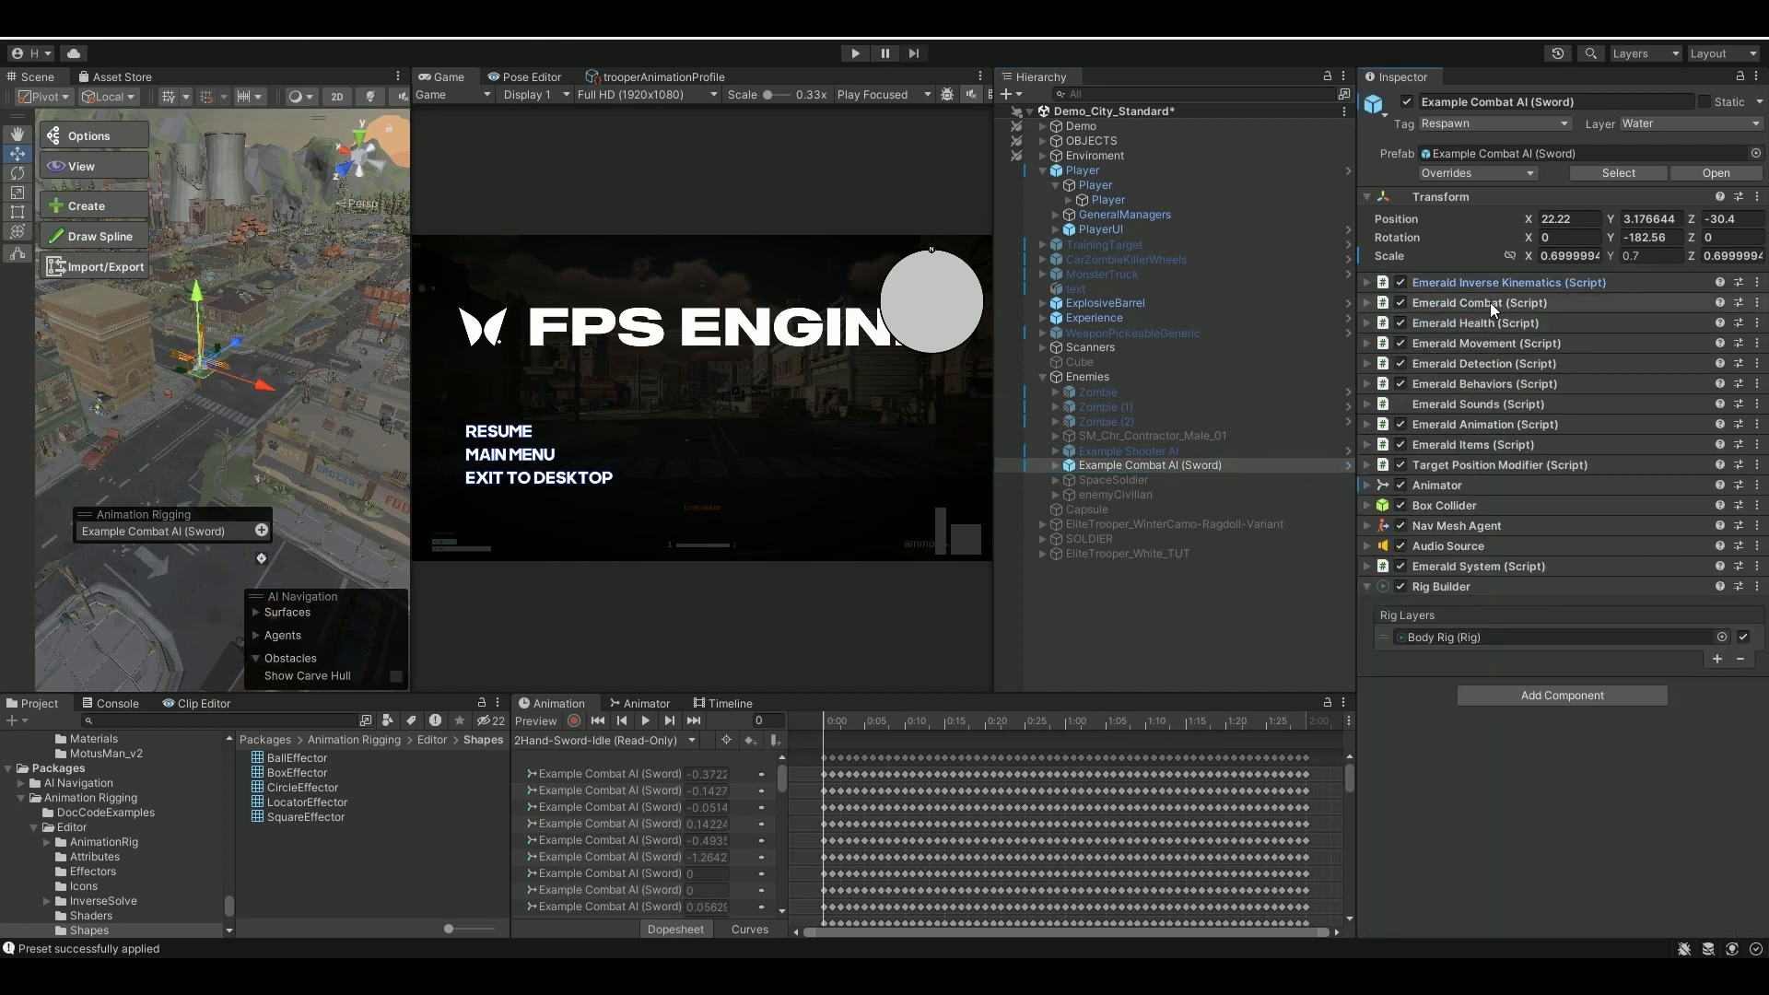
pyautogui.click(1478, 302)
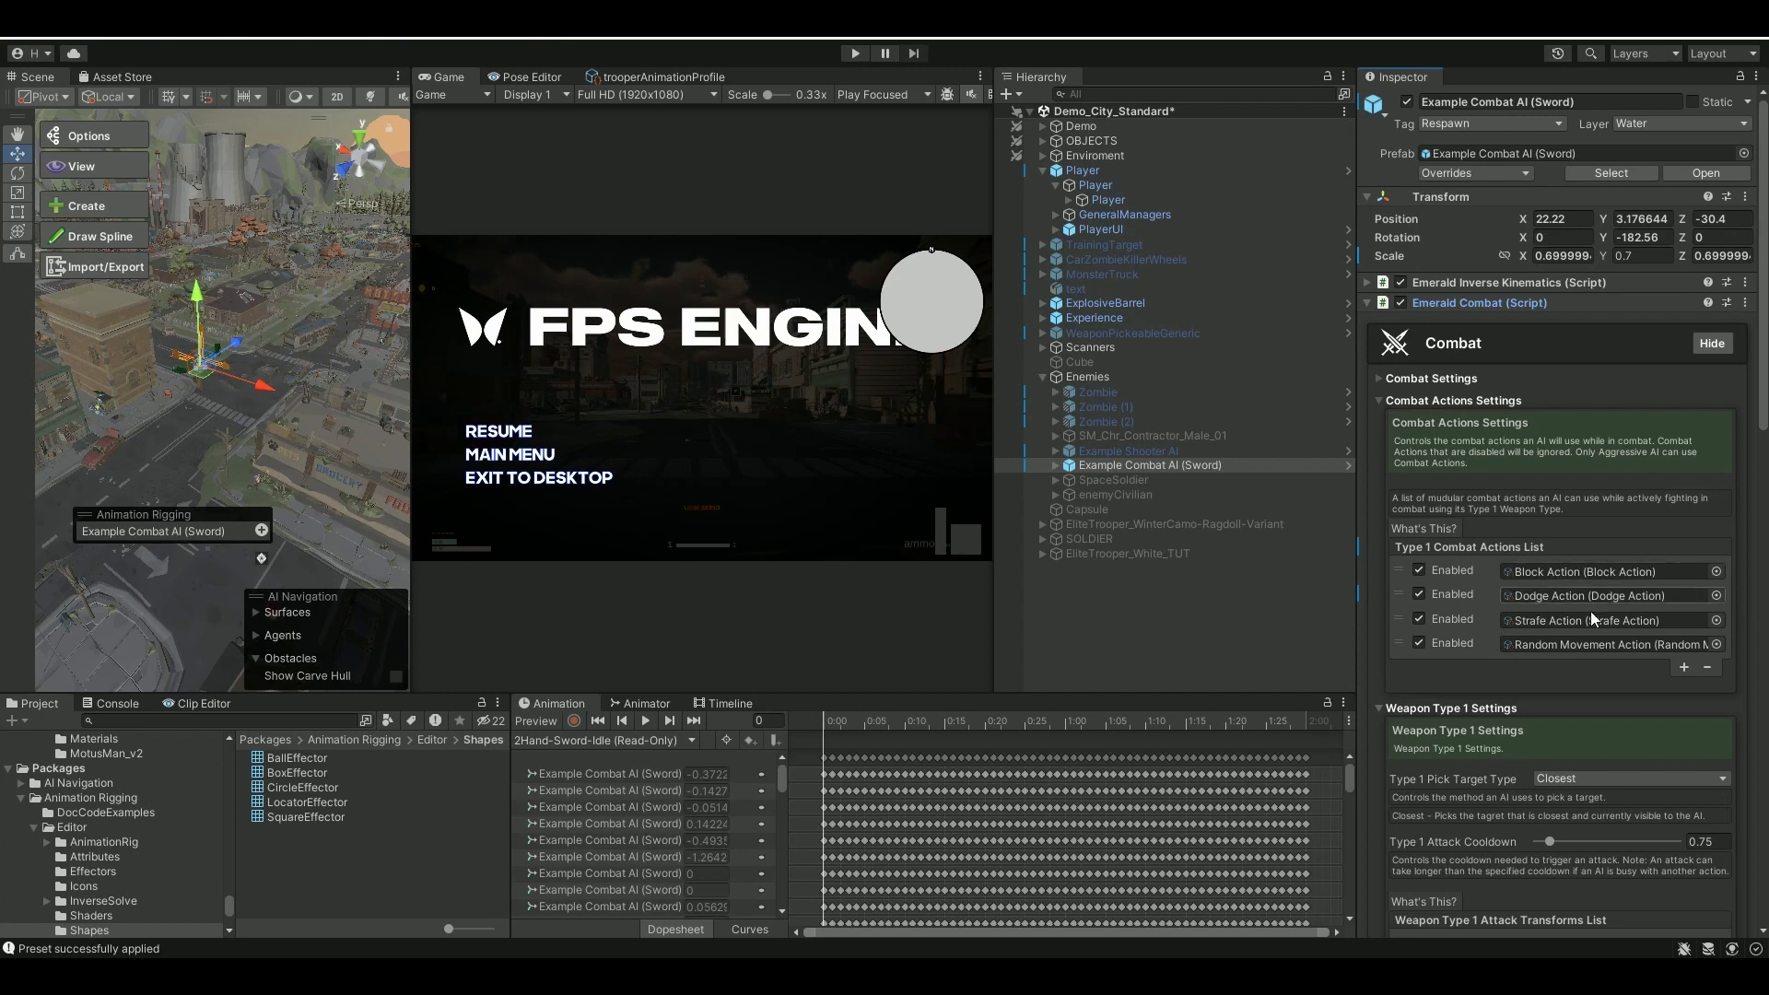
pyautogui.moveTo(1543, 599)
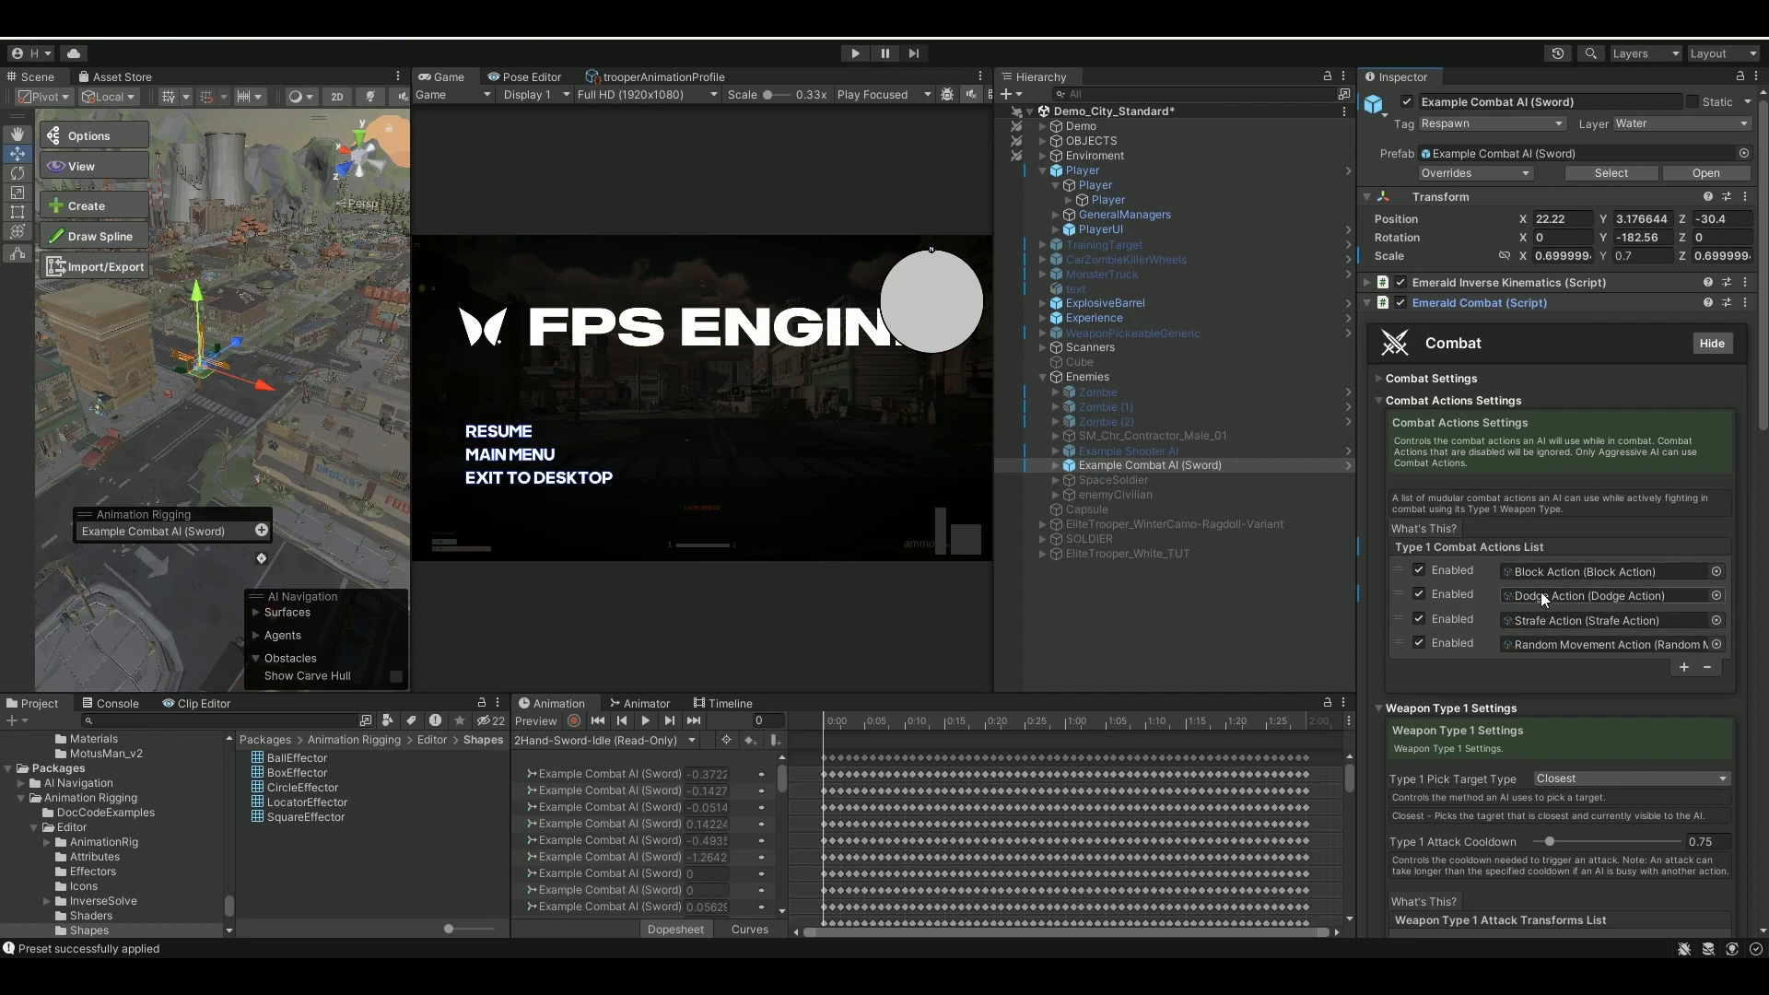
pyautogui.moveTo(1566, 610)
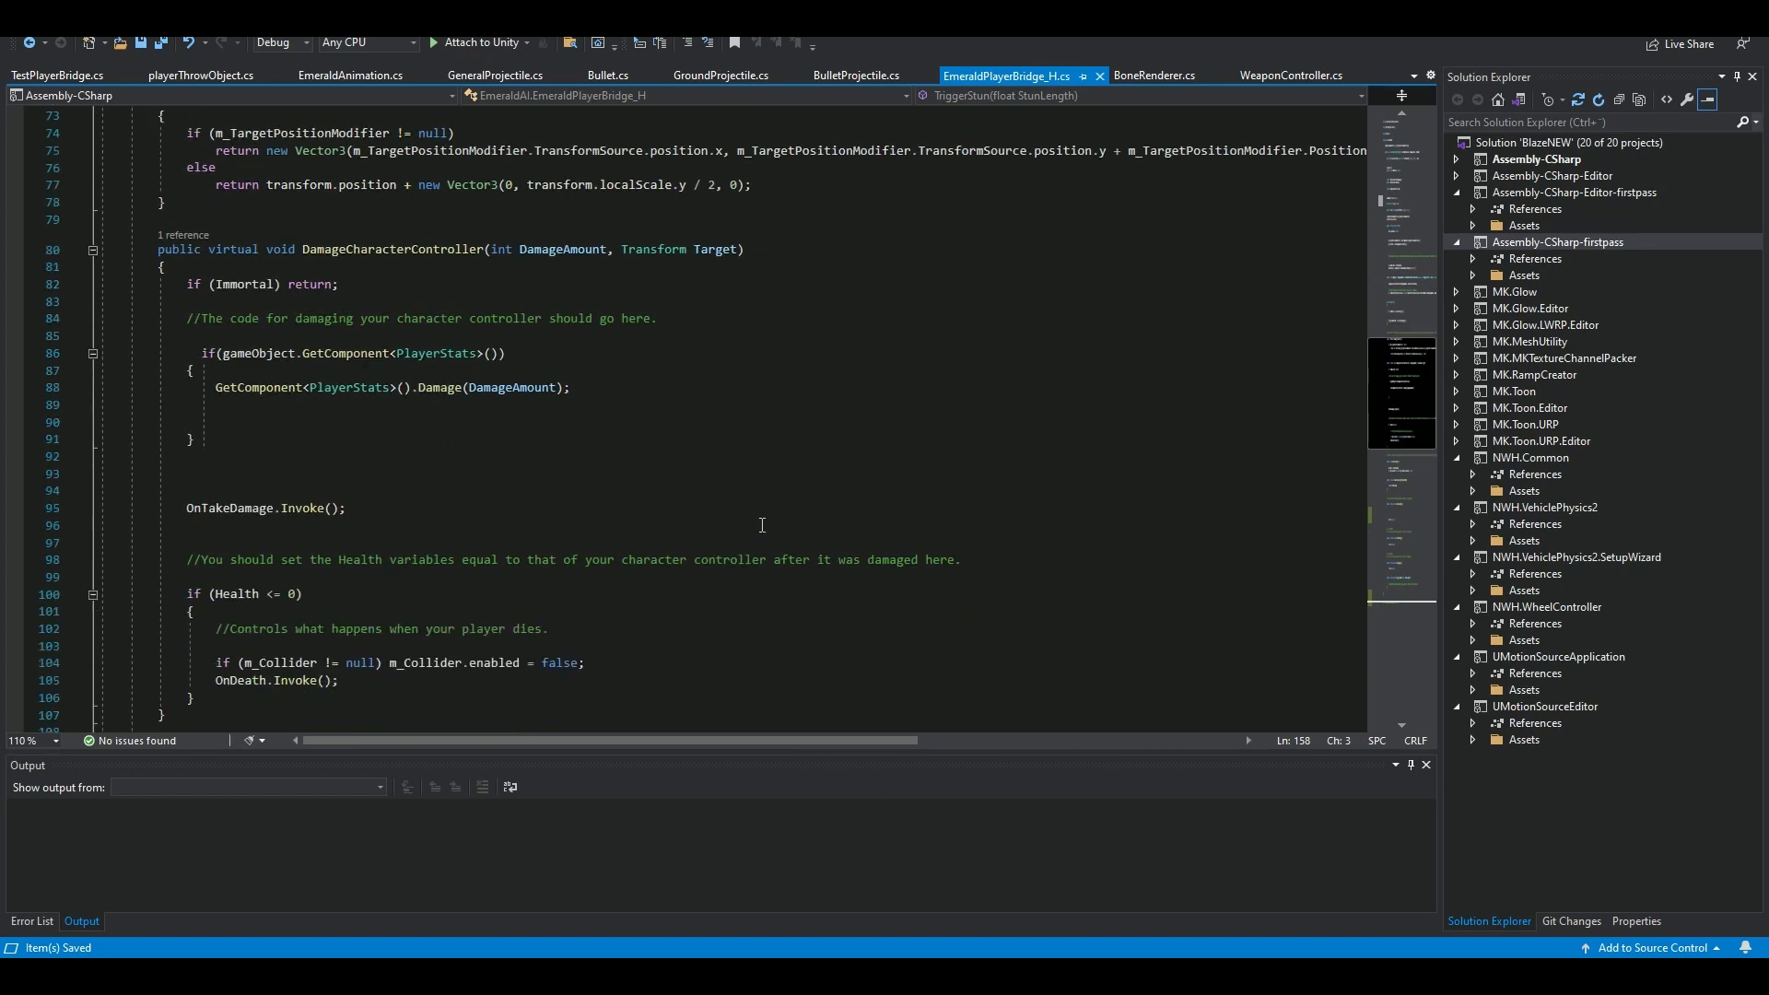
# Step: Scroll EmeraldPlayerBridge_H.cs to show the using cowsins directive and fields
pyautogui.scroll(-3)
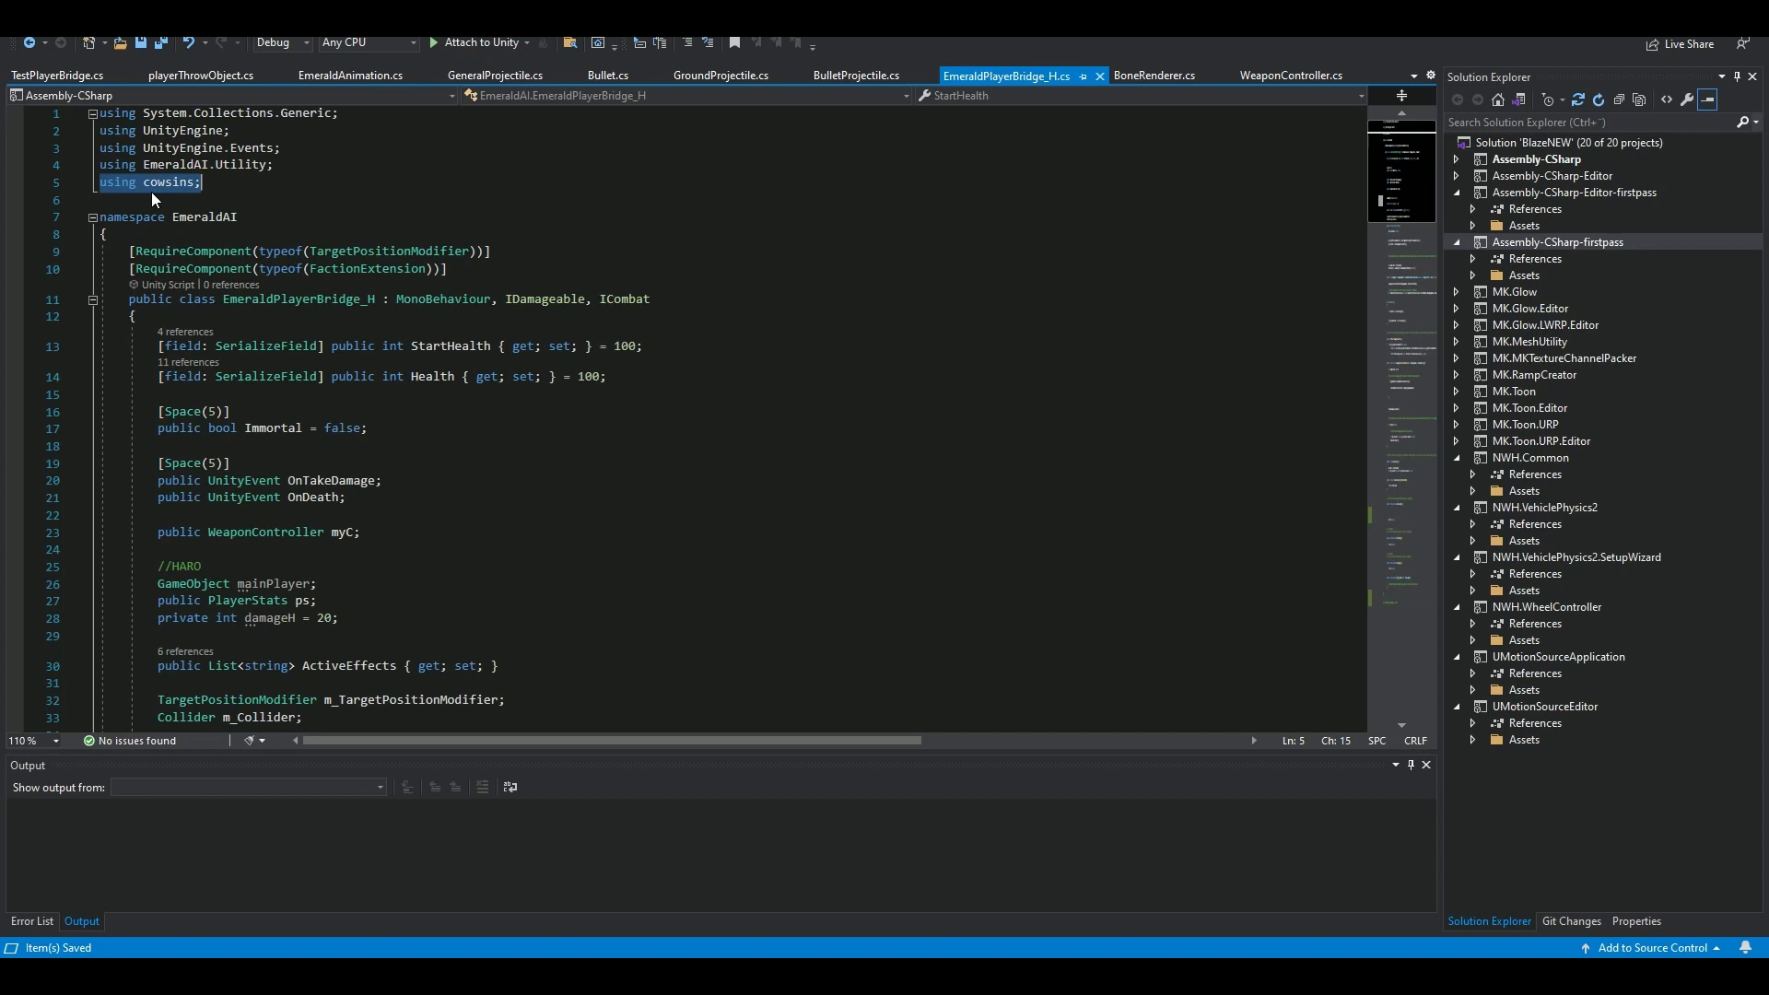
pyautogui.moveTo(268, 516)
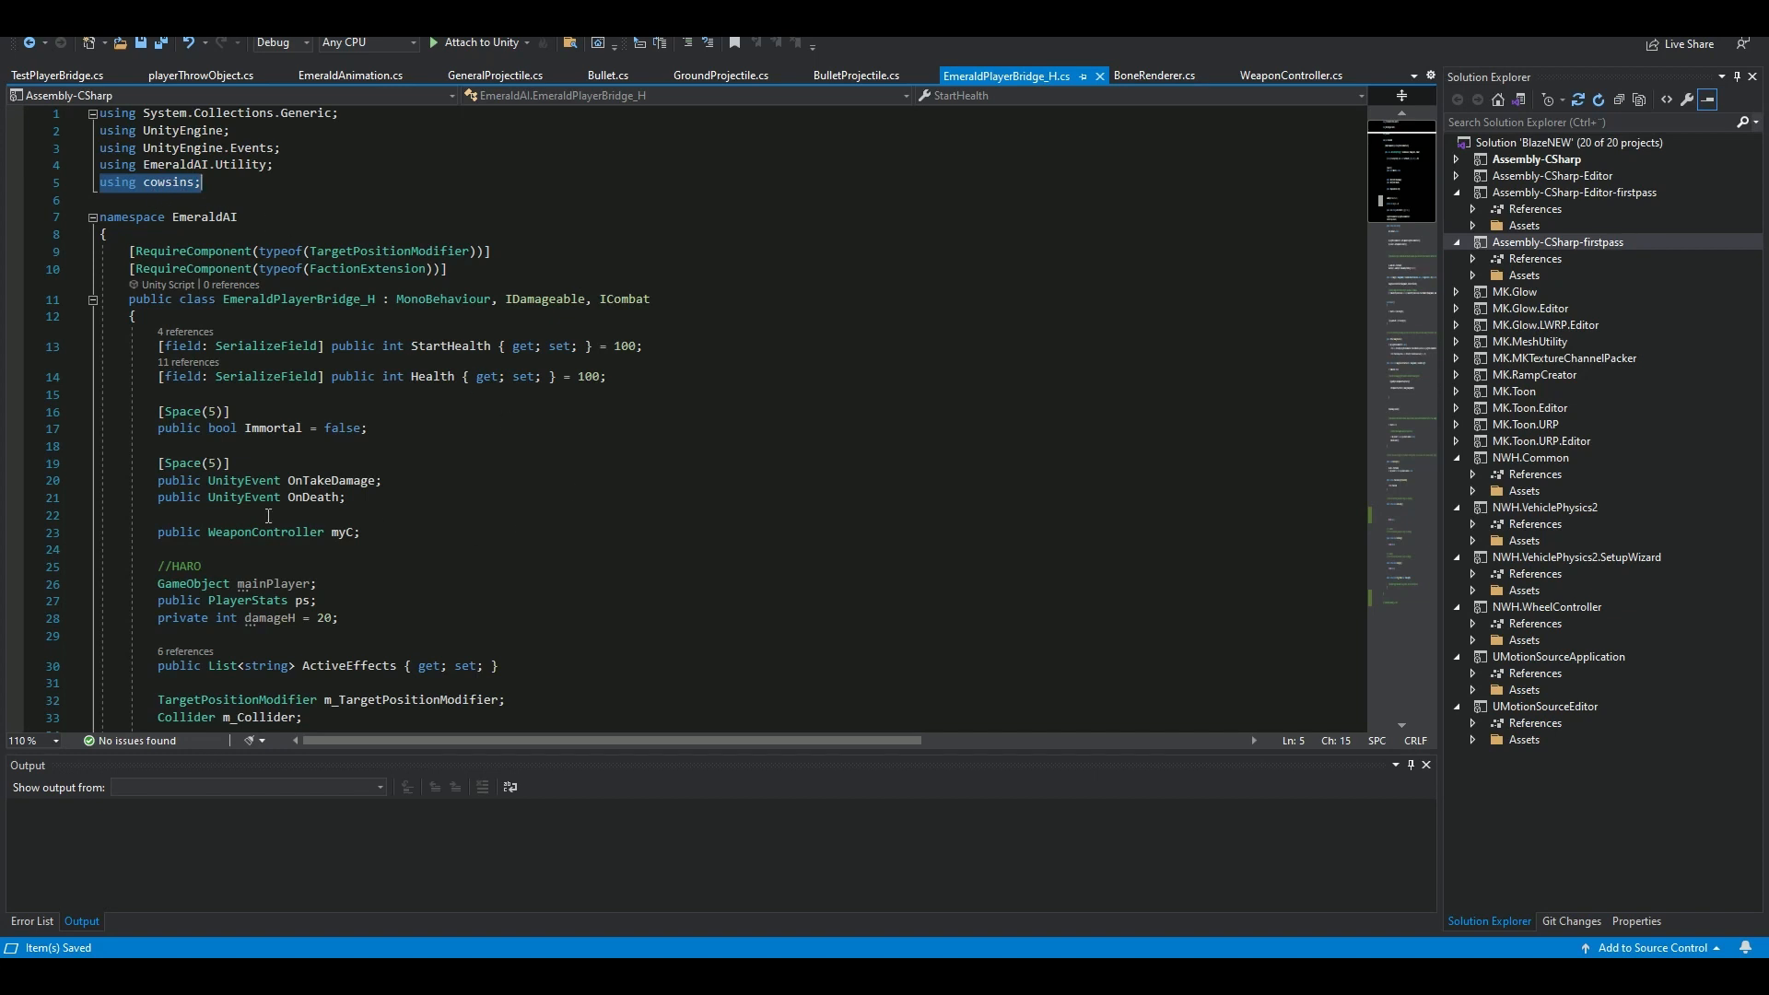
# Step: Inspect the myC WeaponController field, then scroll down to the IsAttacking() method
pyautogui.click(226, 532)
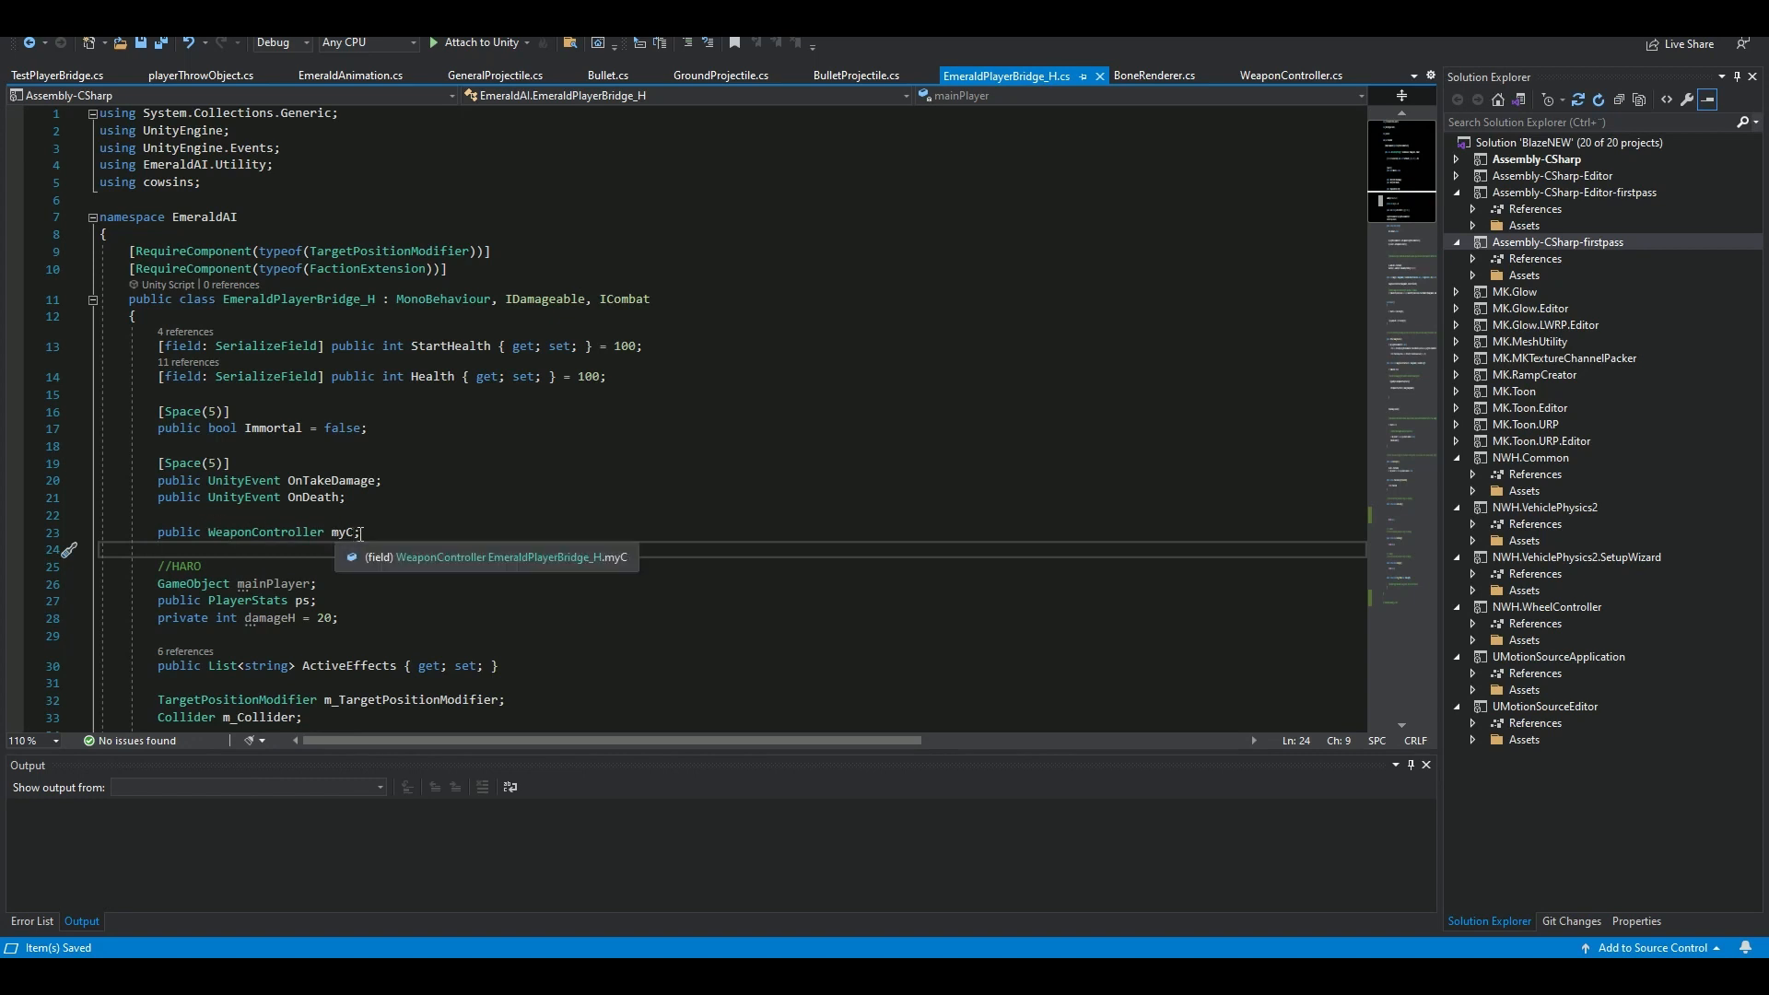
pyautogui.scroll(-3)
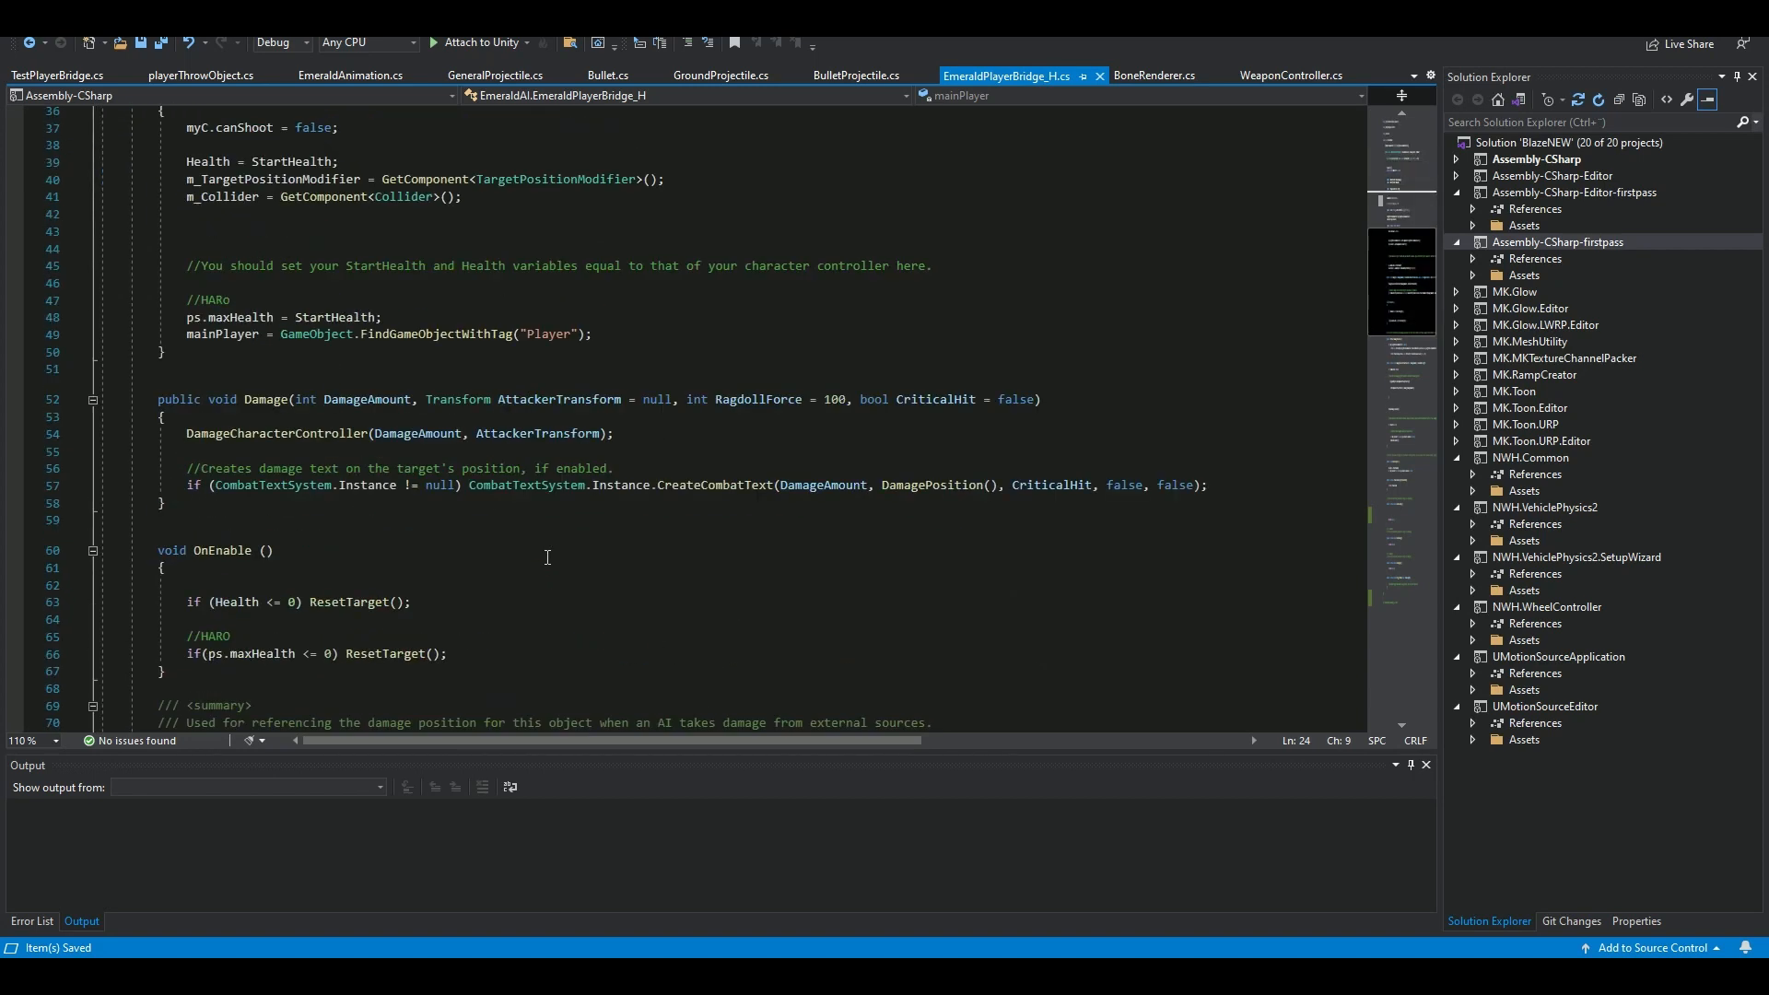
pyautogui.scroll(-3)
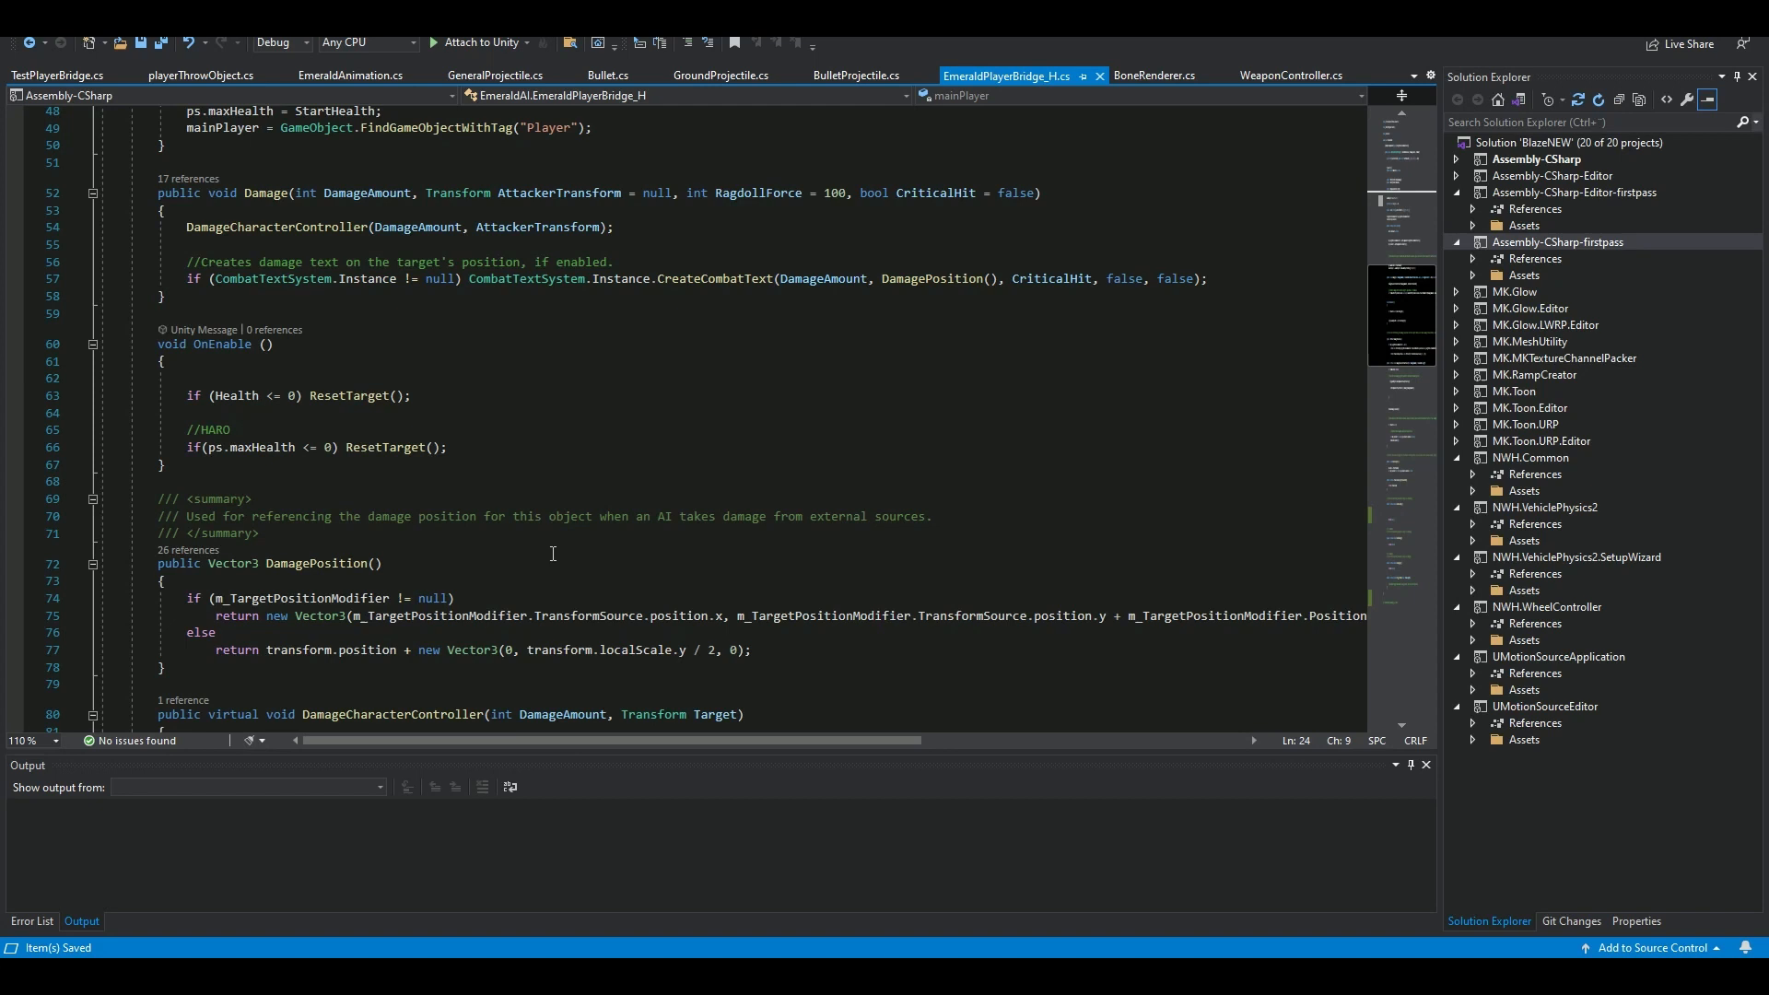
pyautogui.moveTo(526, 444)
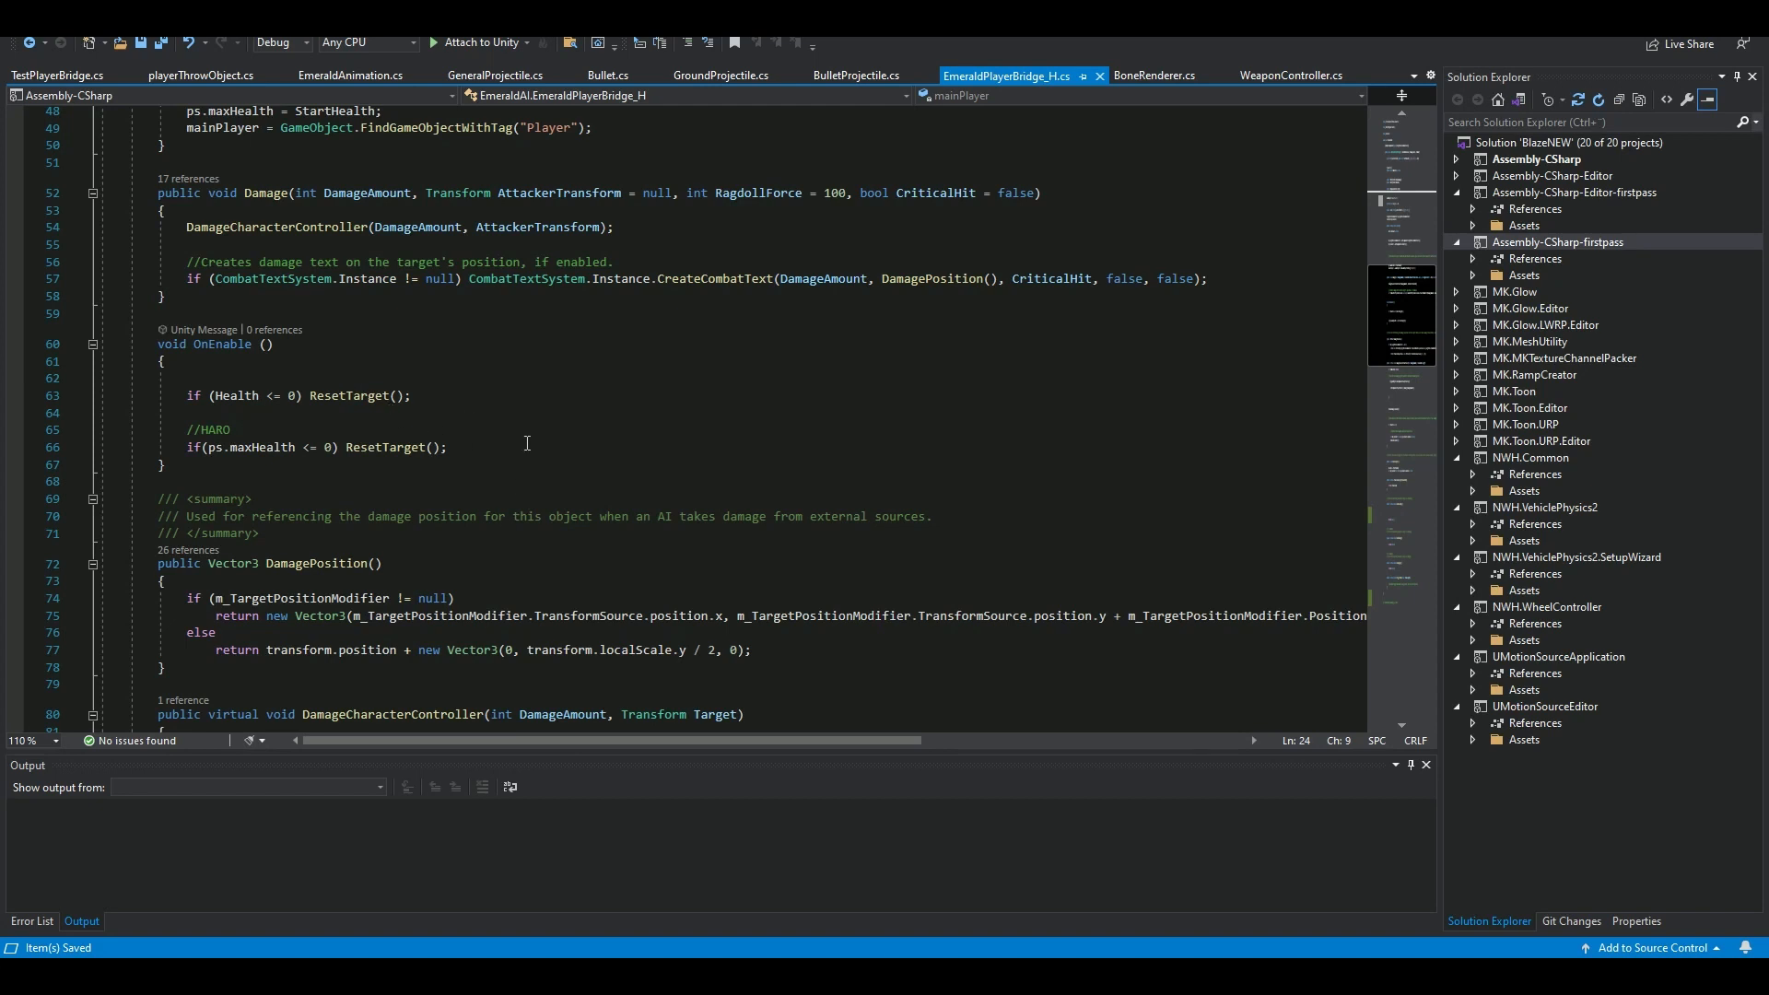
pyautogui.scroll(-3)
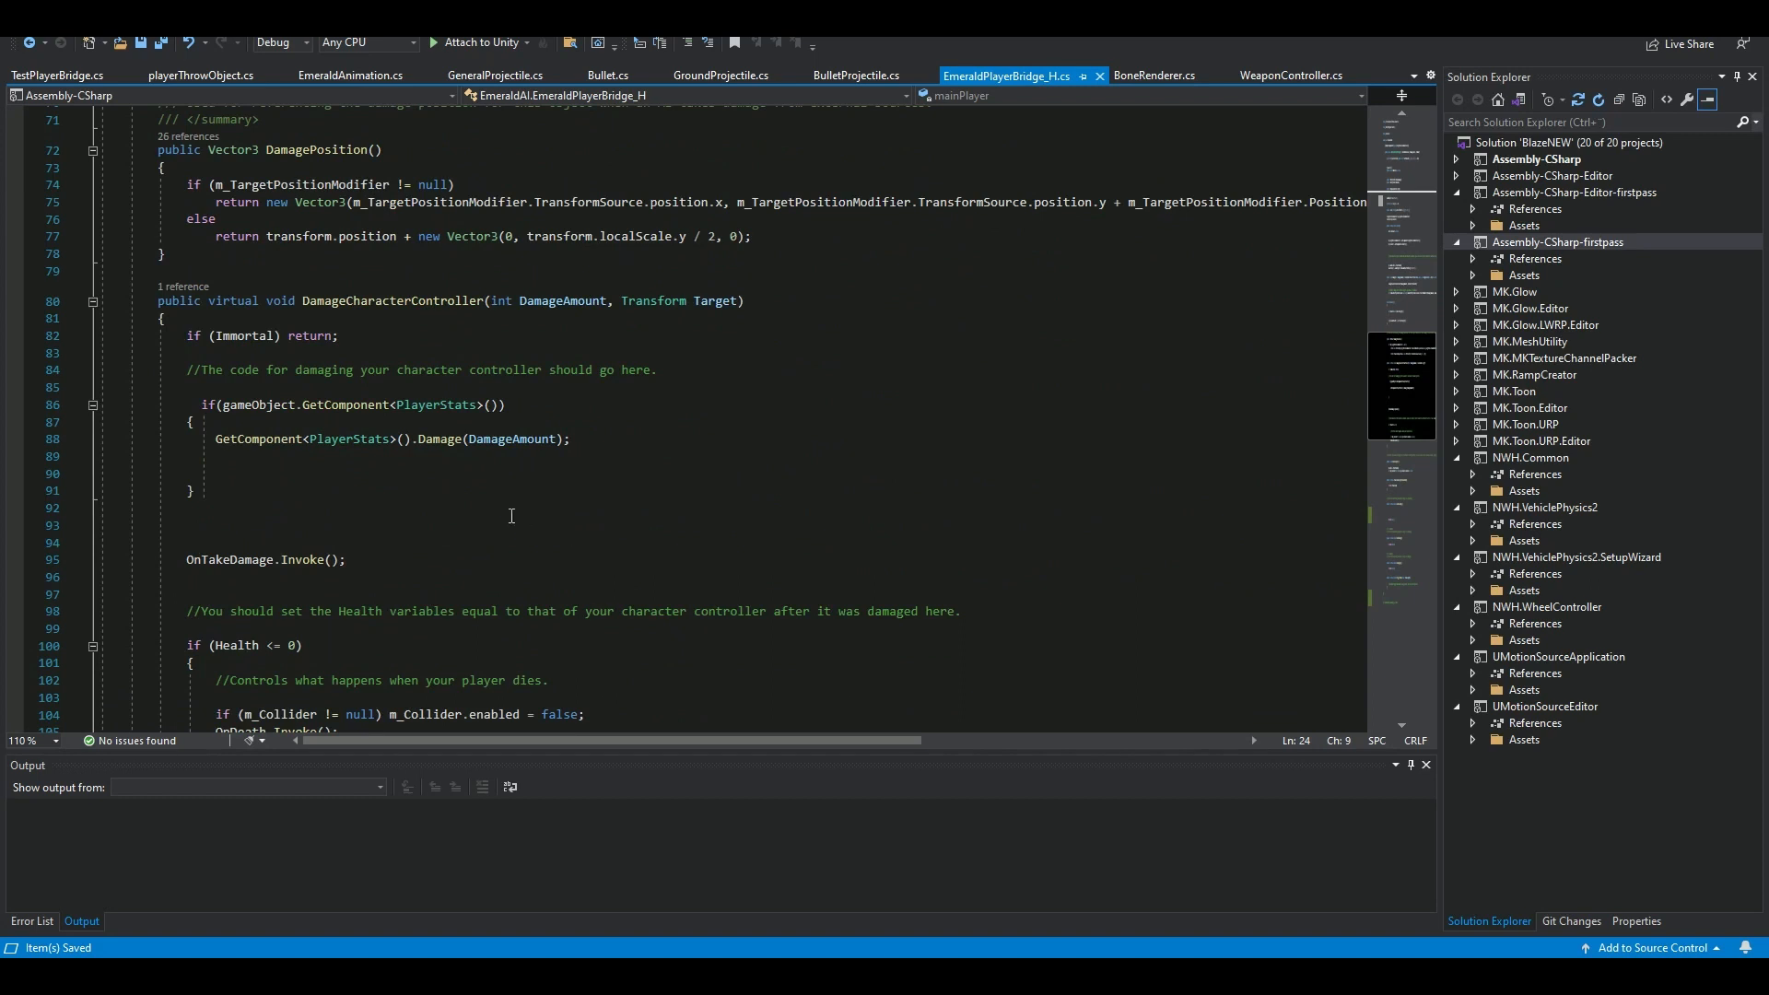
pyautogui.scroll(-3)
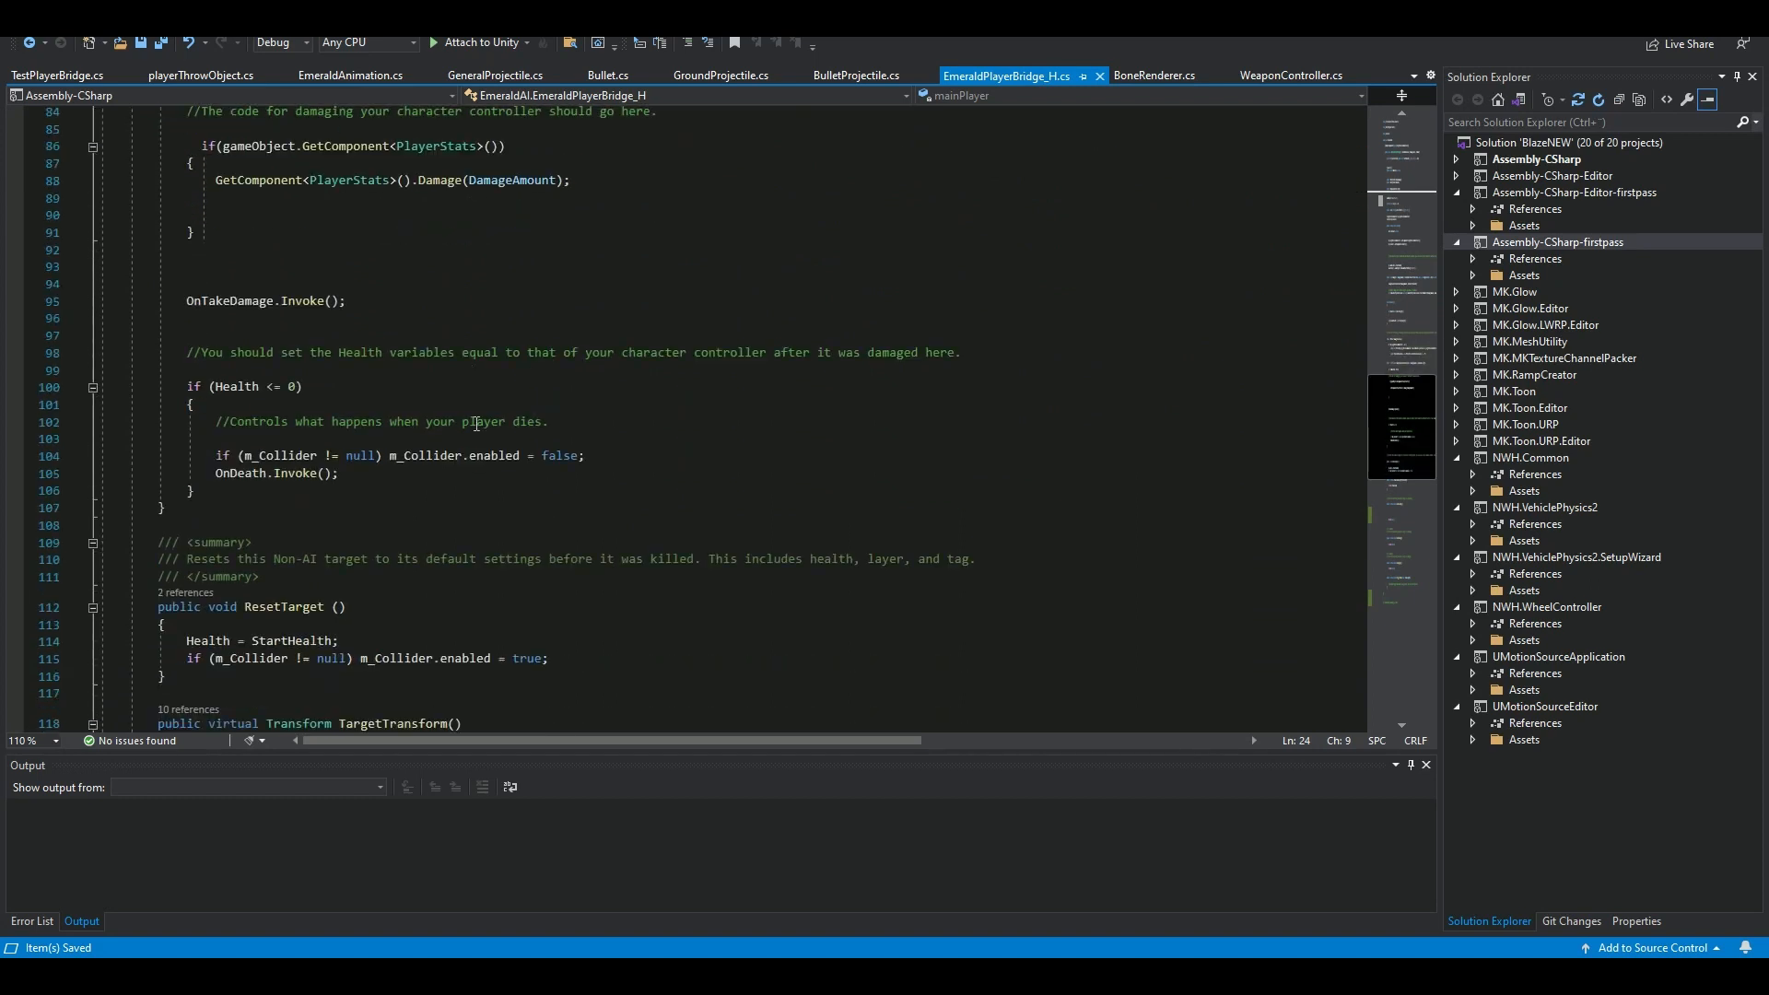
pyautogui.scroll(-3)
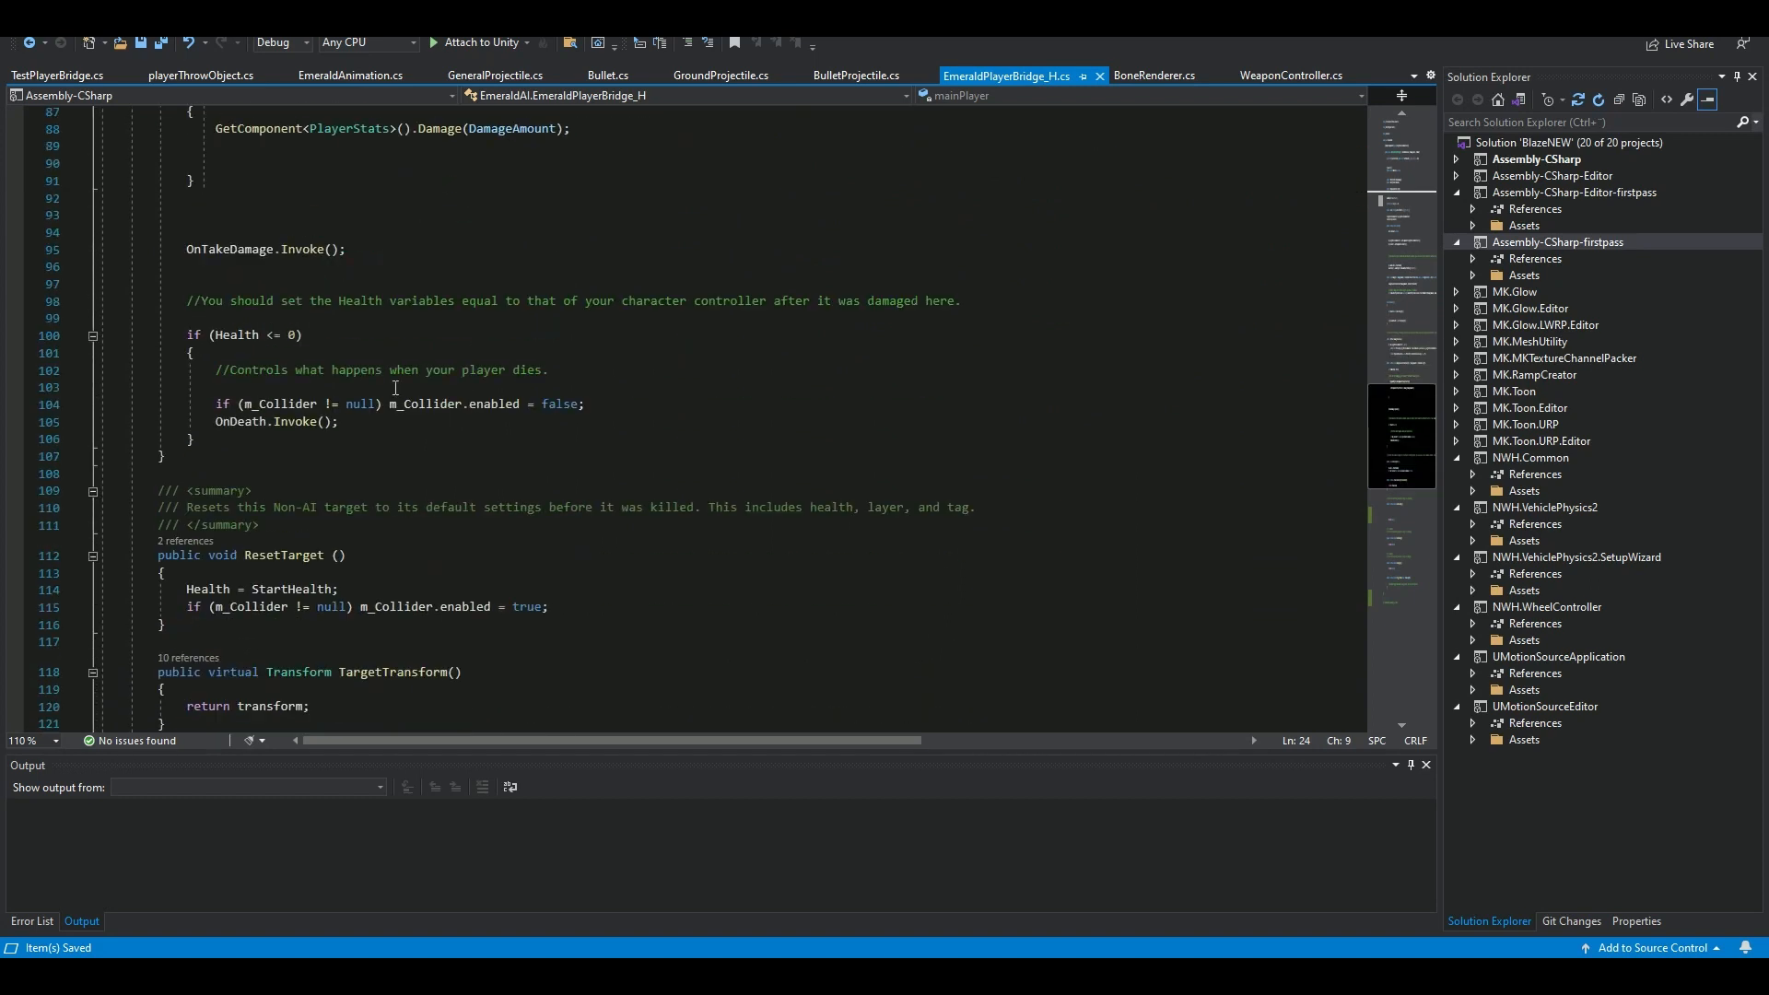
pyautogui.scroll(-3)
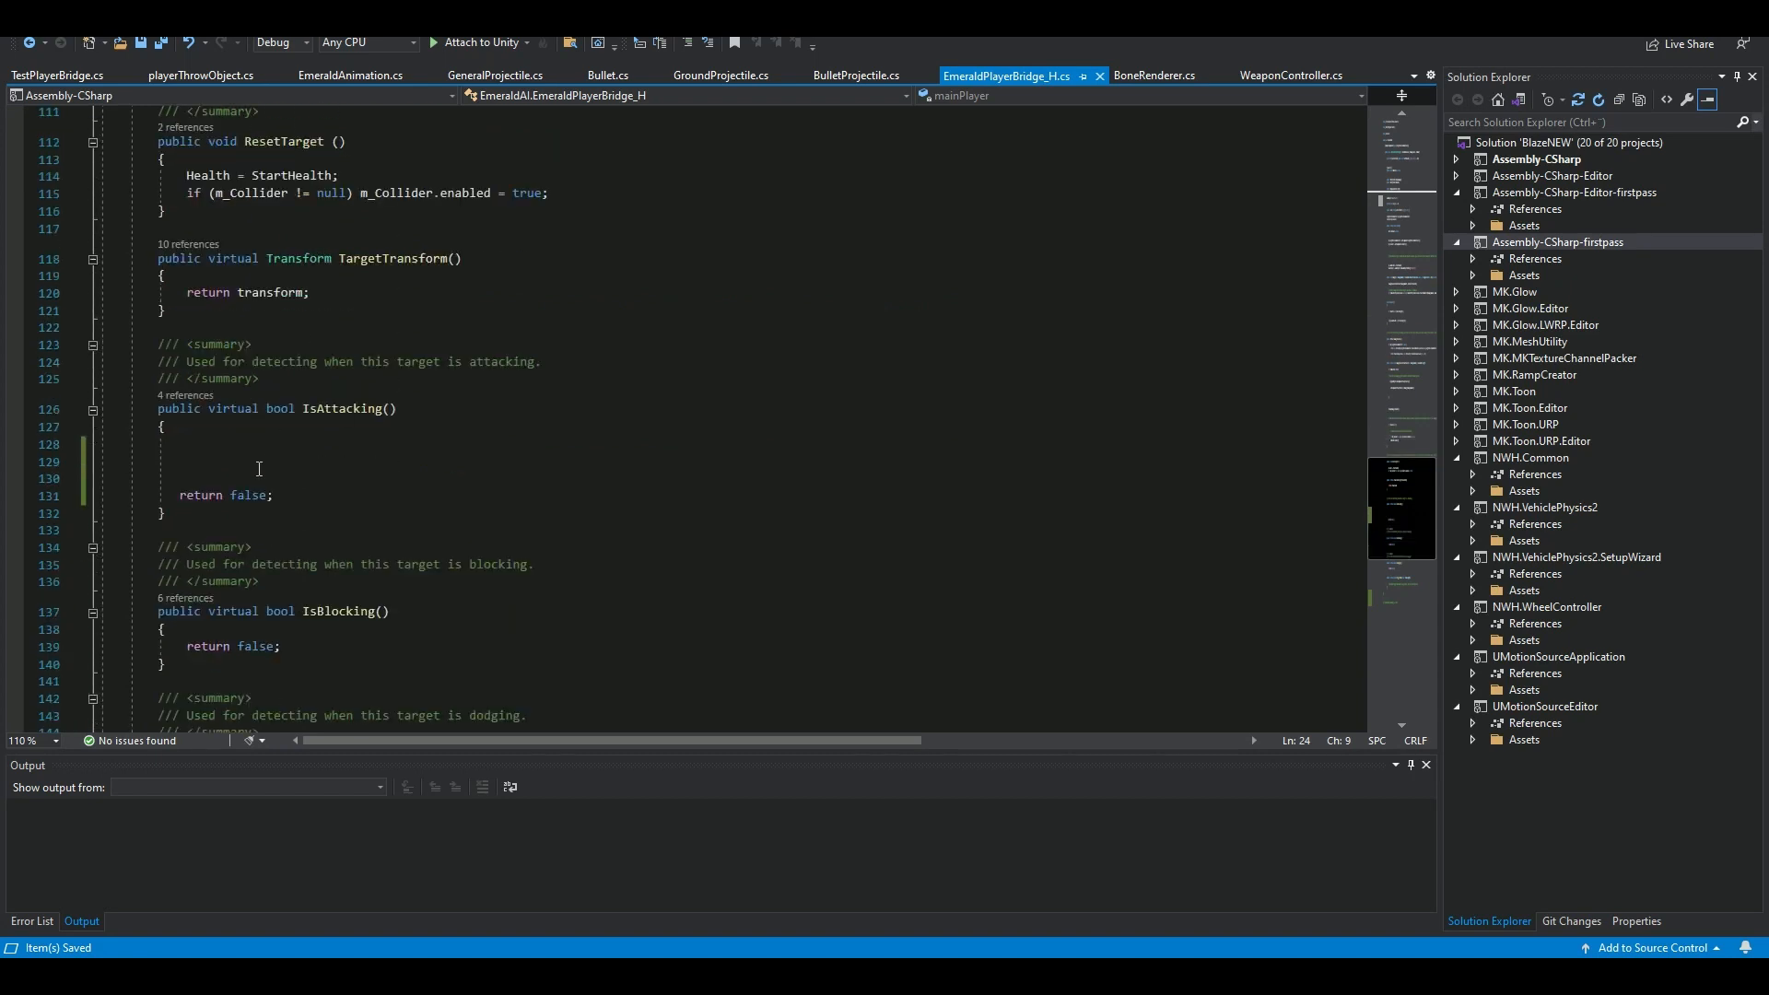
# Step: Add 'return myC.shooting == true;' to IsAttacking and comment out 'return false;'
pyautogui.write('return myC.shooting == true')
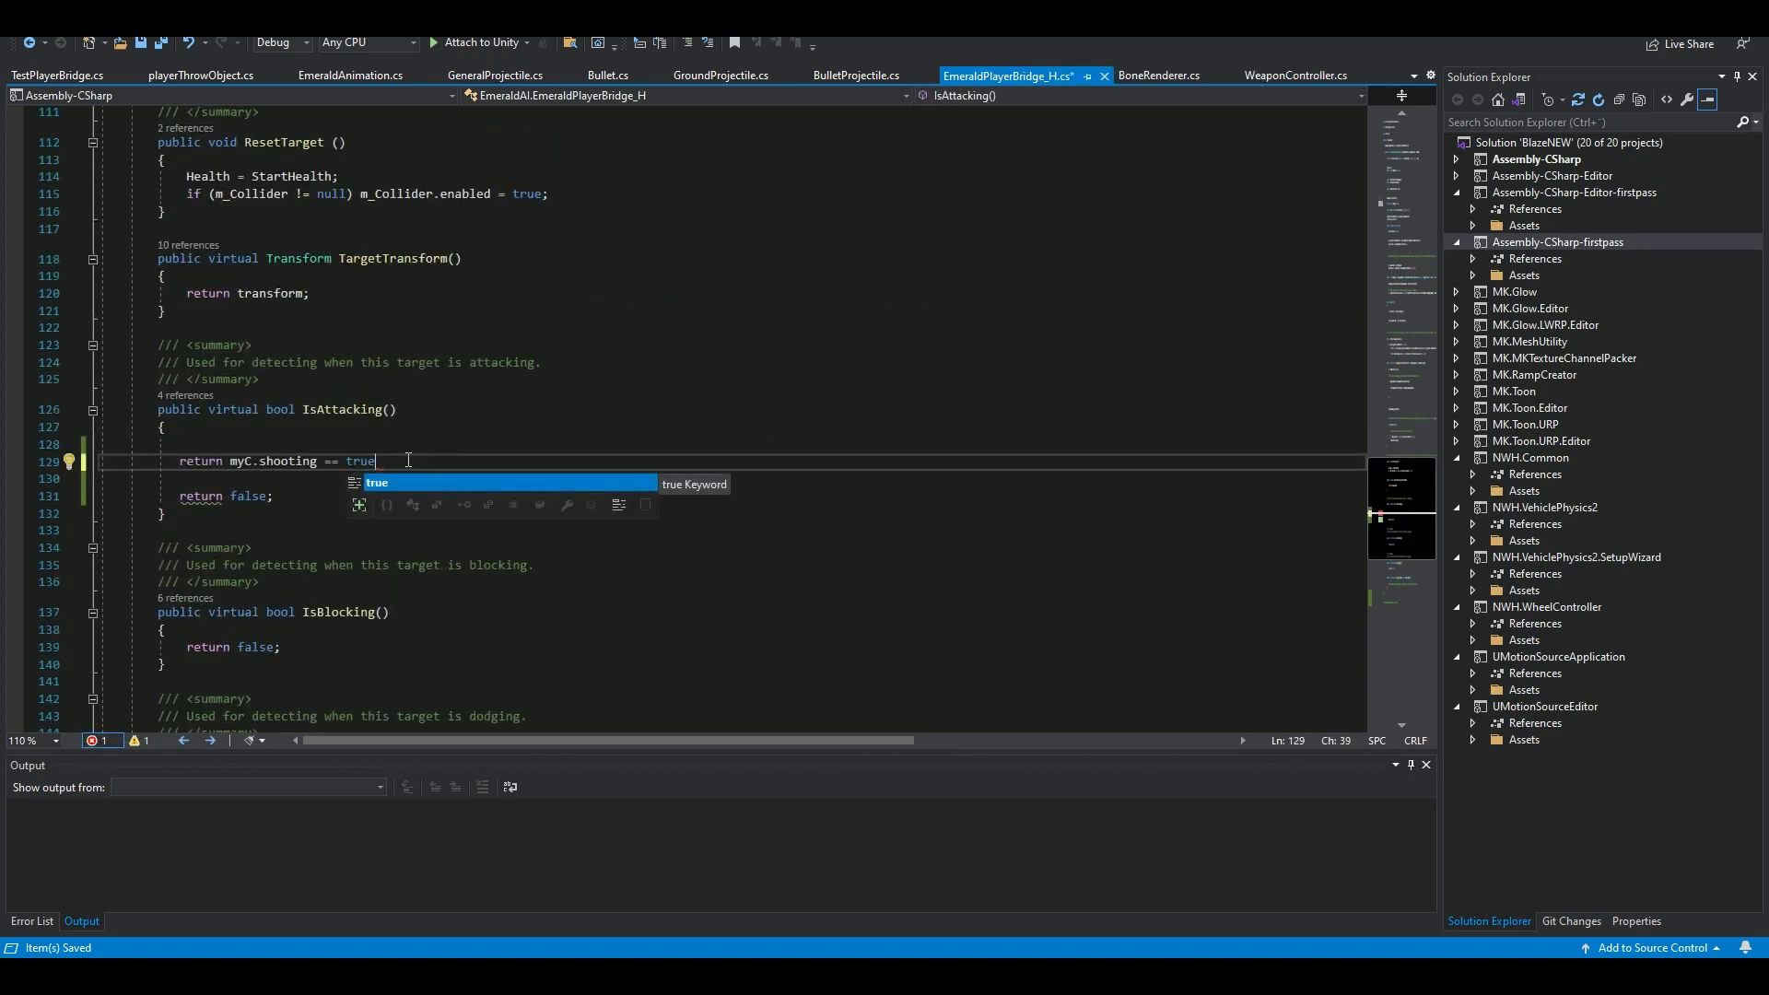
pyautogui.write(';')
pyautogui.click(733, 496)
pyautogui.write('// ')
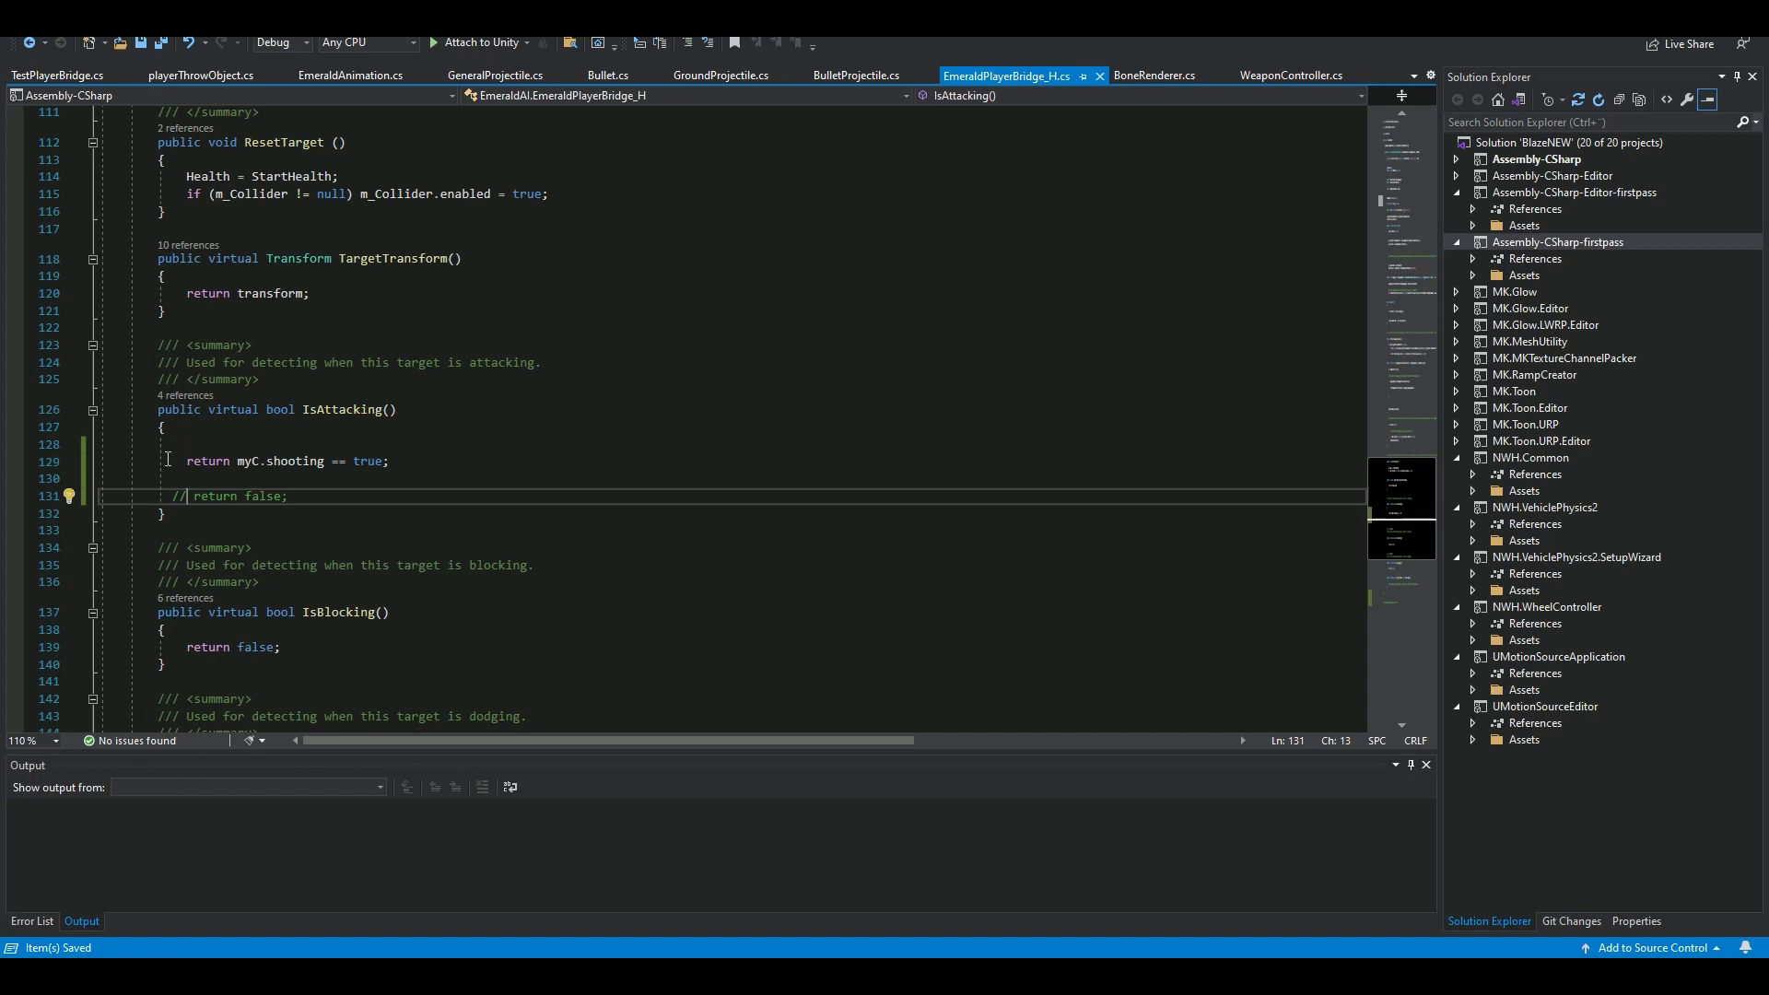
pyautogui.doubleClick(209, 460)
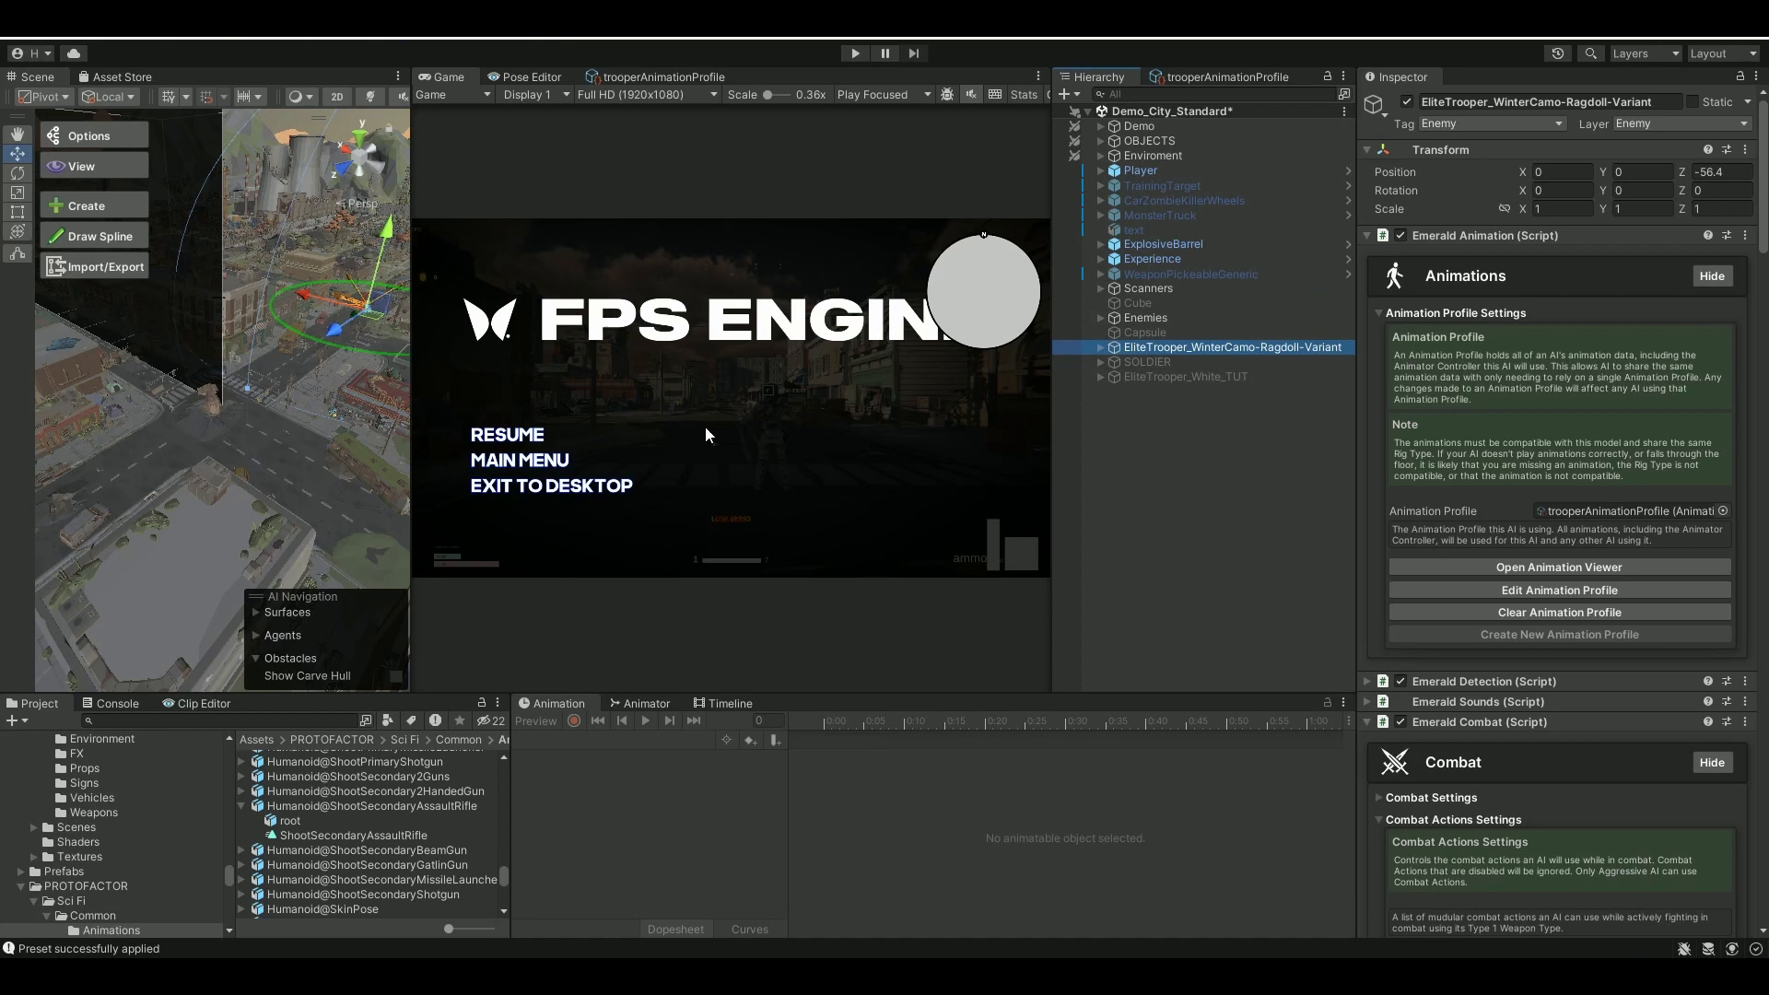
pyautogui.moveTo(801, 454)
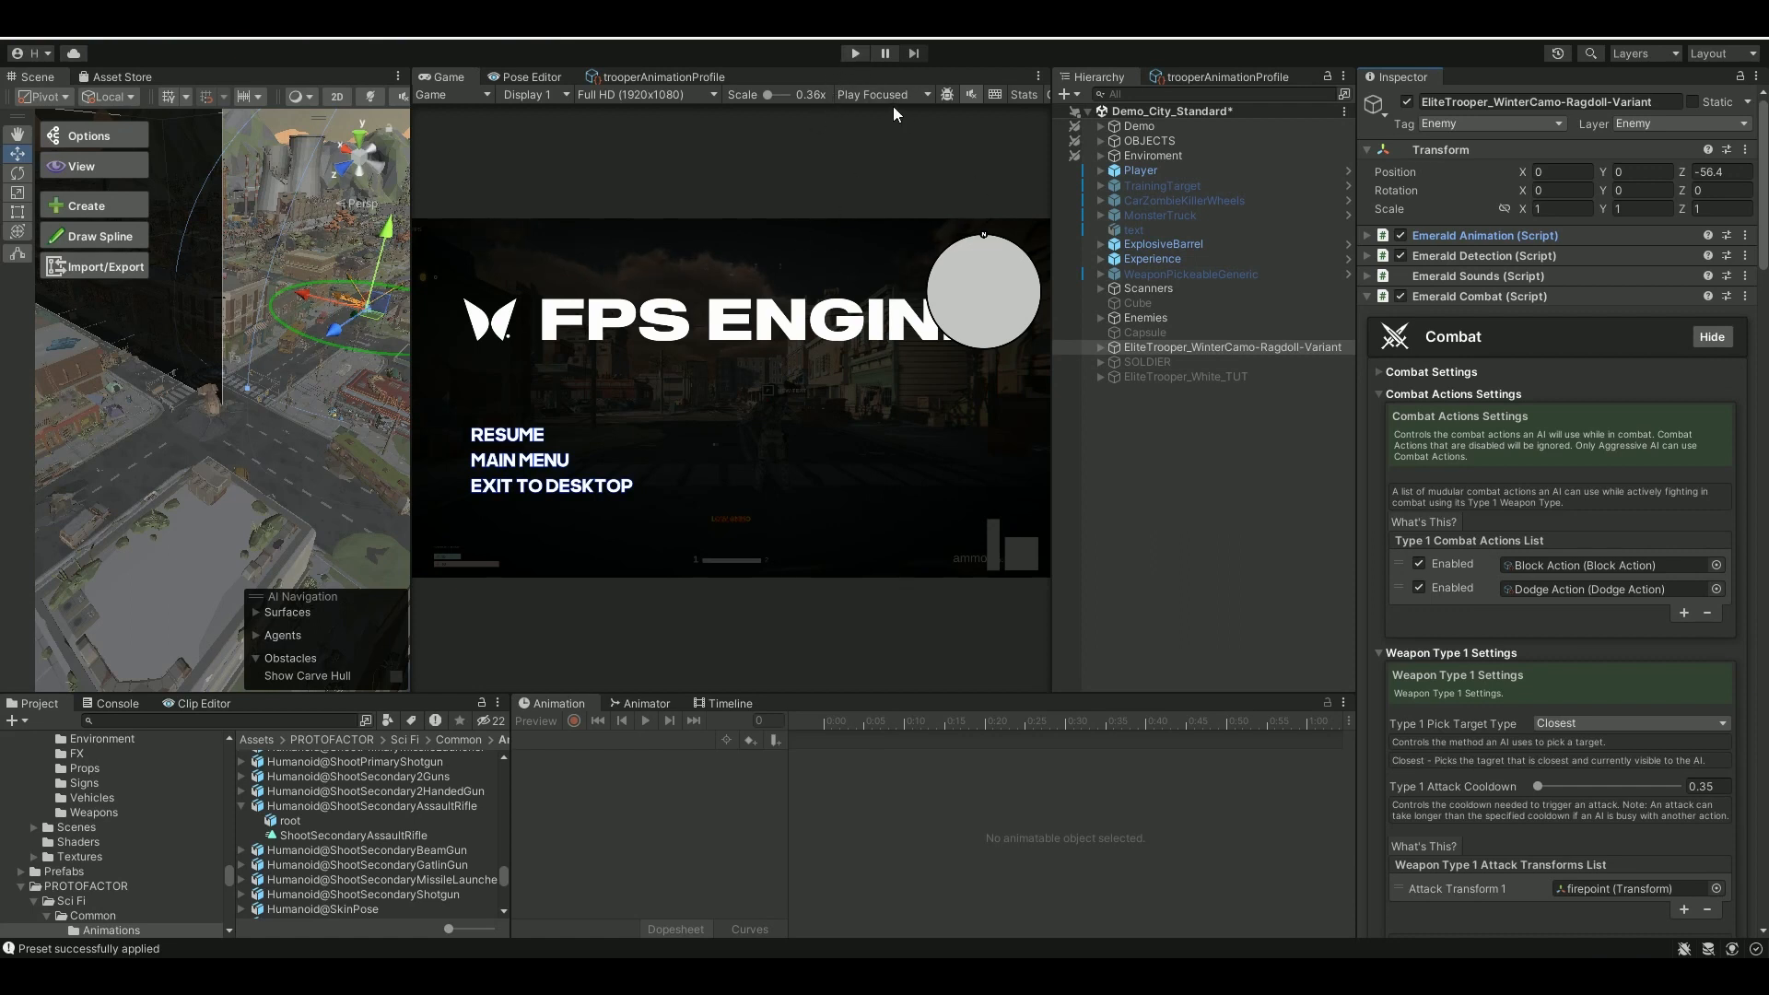
# Step: Start Play mode to test the EliteTrooper's block and dodge reactions
pyautogui.click(854, 54)
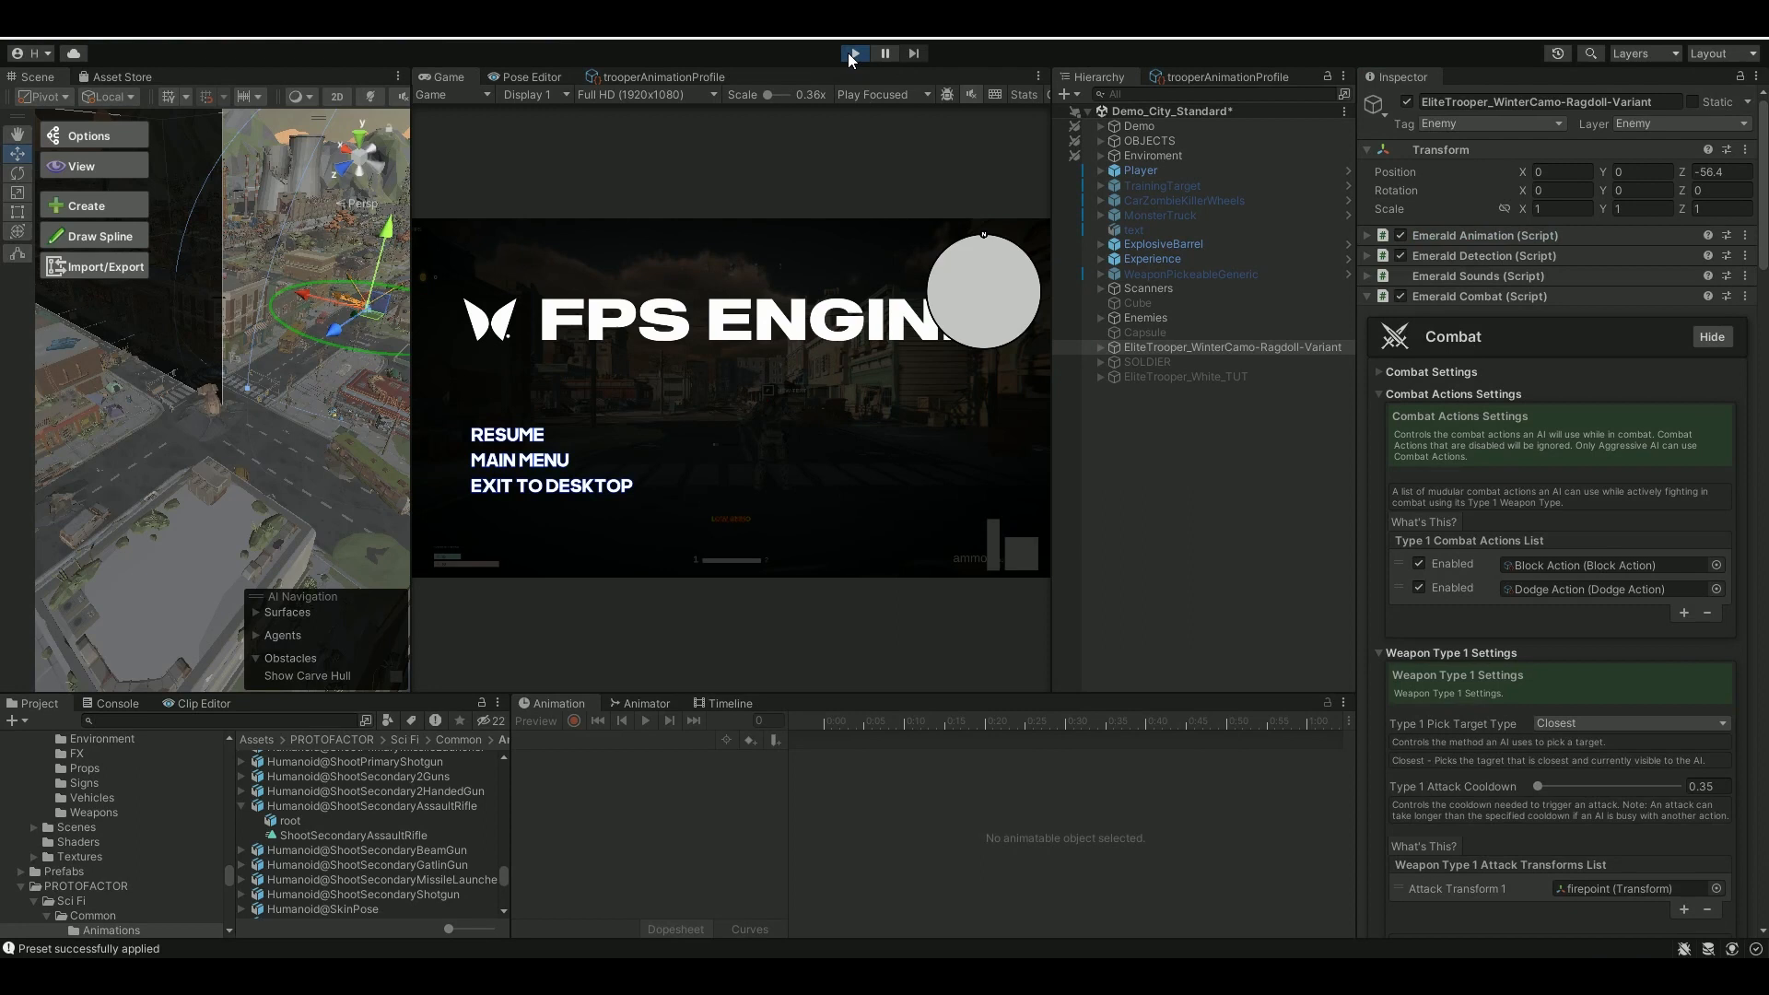